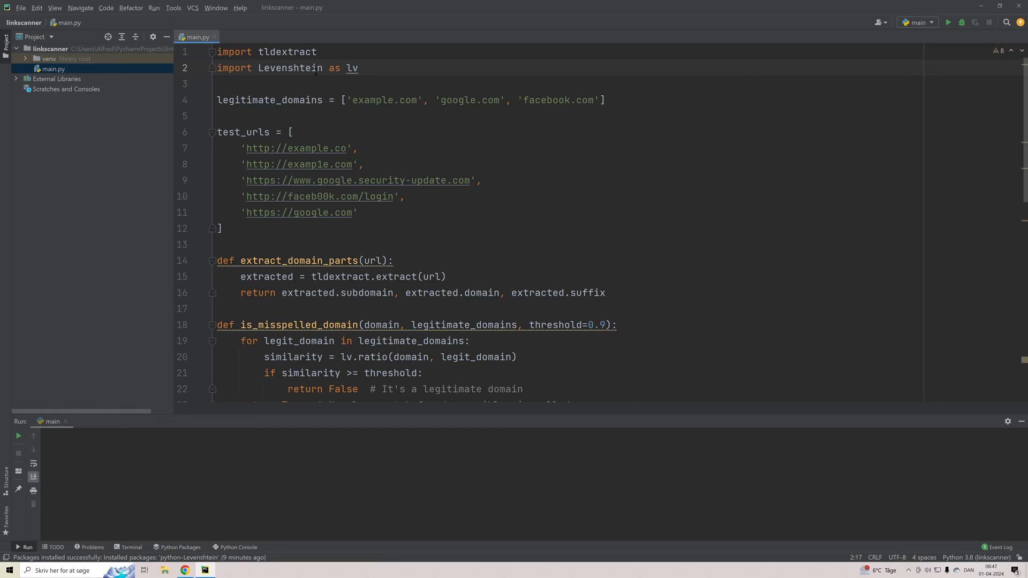
Step: Read through the opening of main.py, selecting words and scrolling down the scanner code
double_click(287, 51)
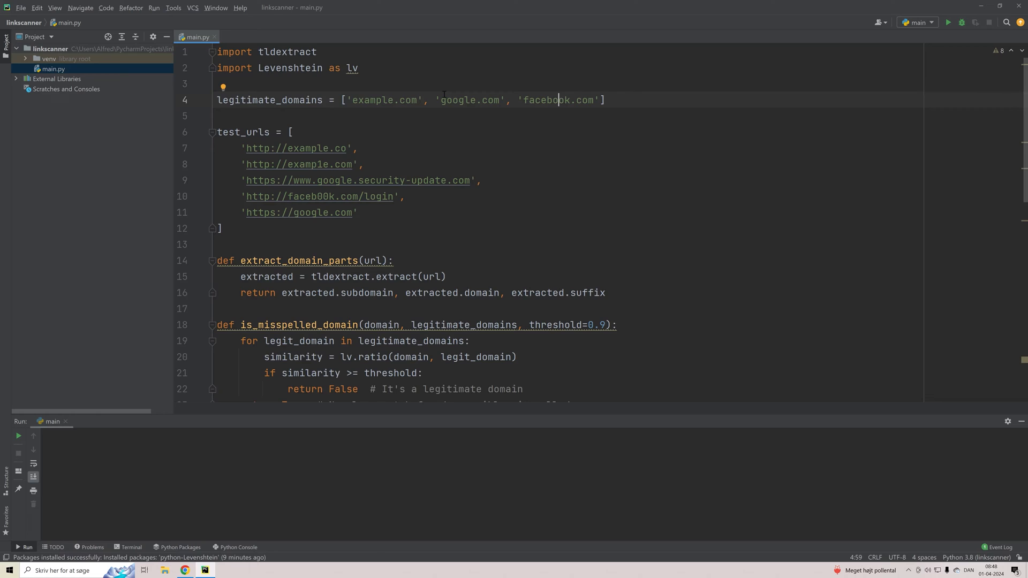
mouse_move(387, 146)
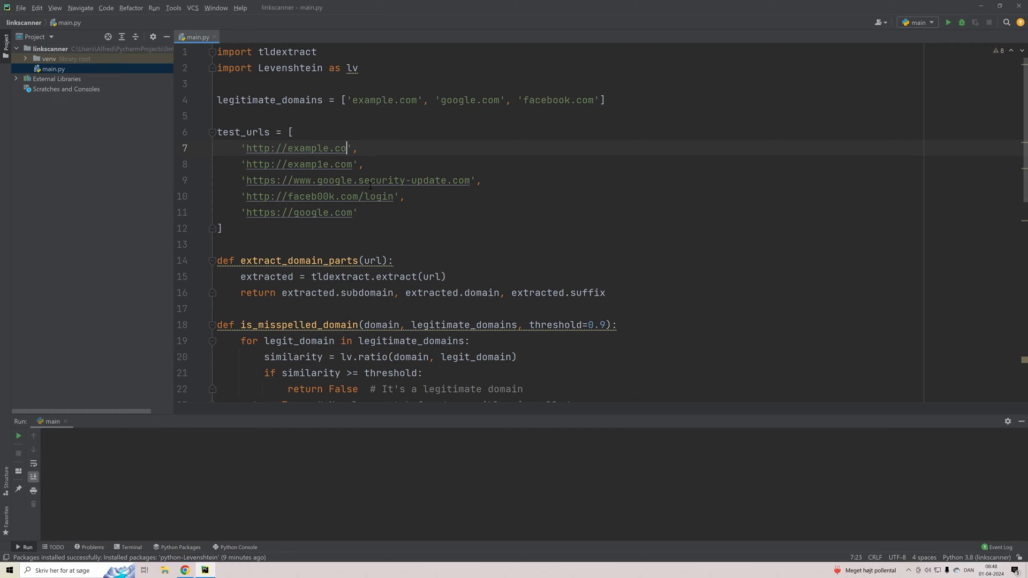
mouse_move(360, 180)
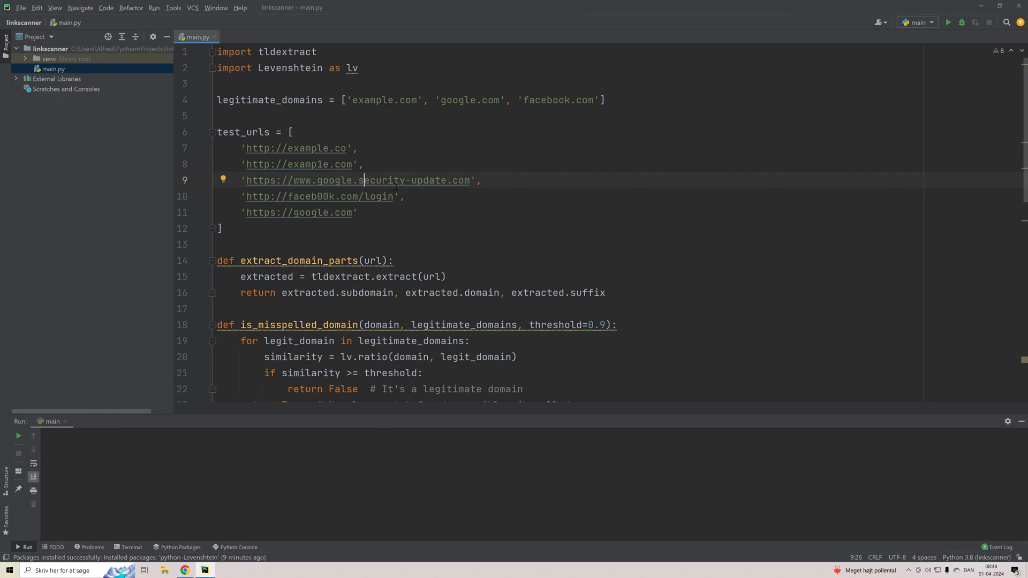
double_click(374, 196)
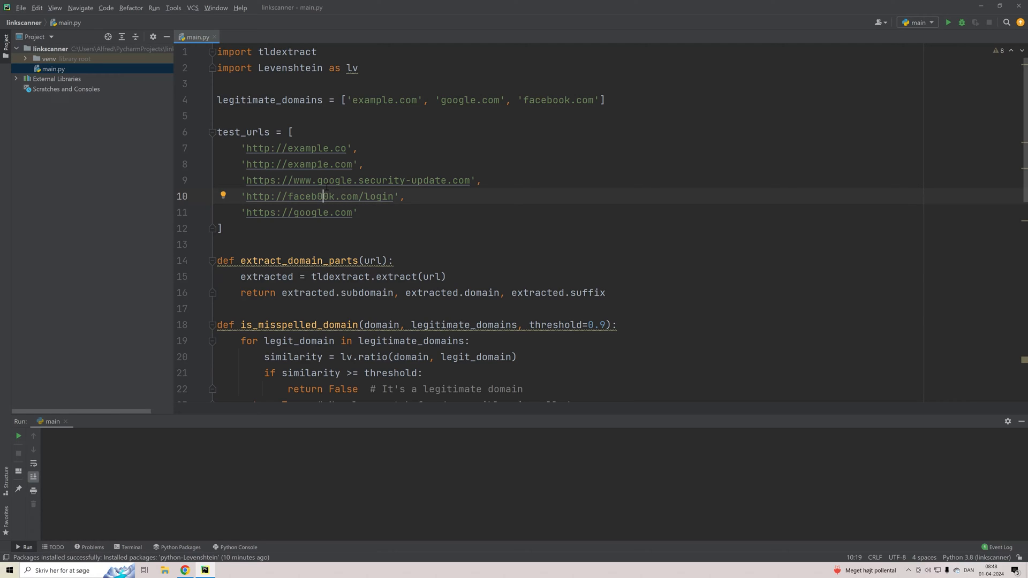
double_click(320, 196)
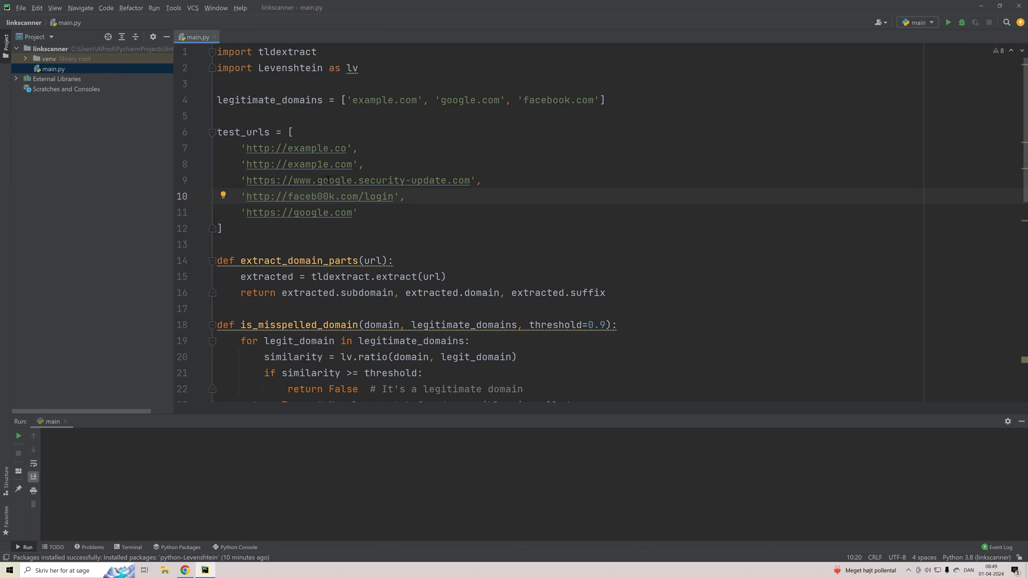
scroll(down, 3)
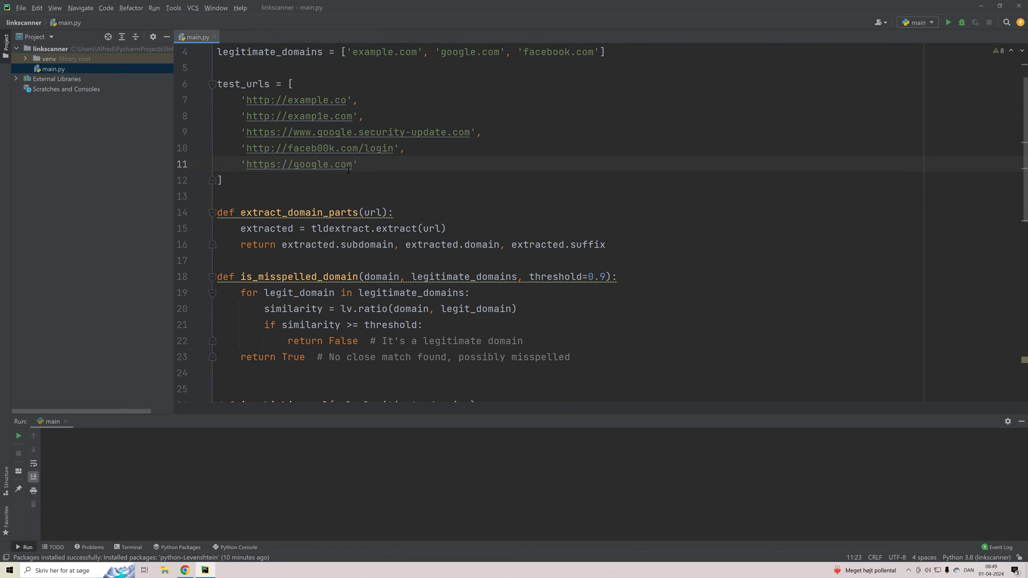
mouse_move(299, 164)
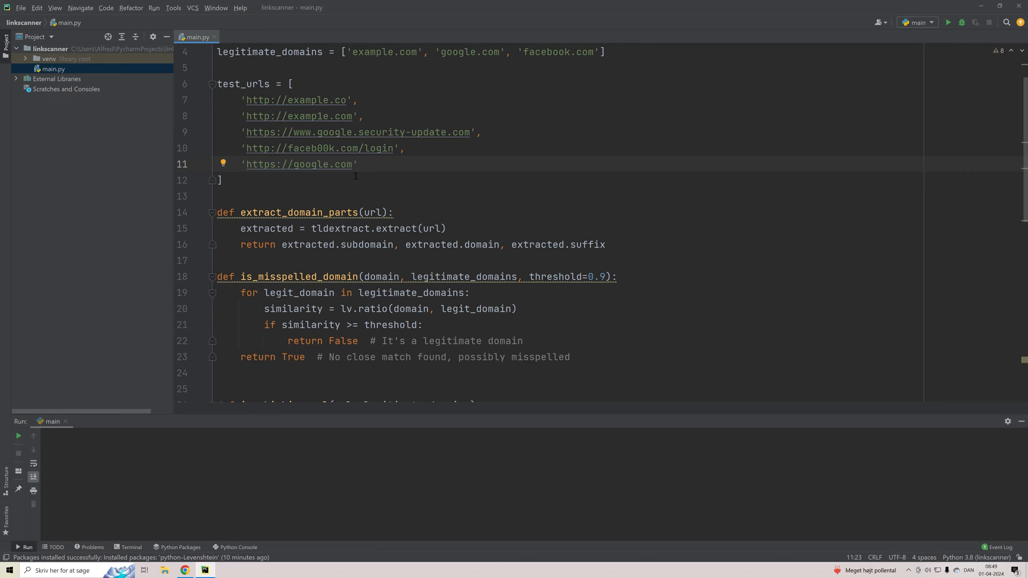
scroll(down, 3)
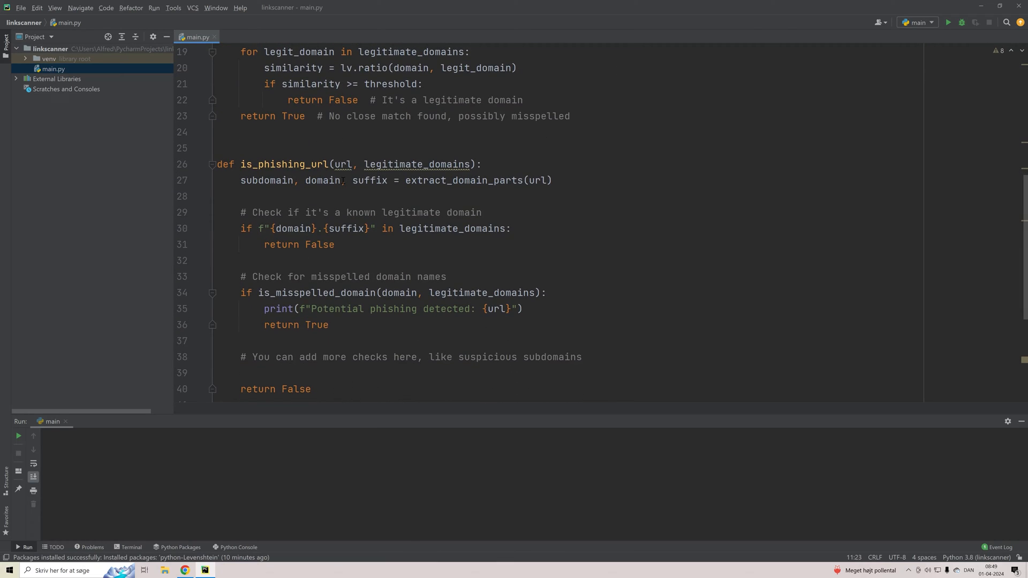
scroll(down, 3)
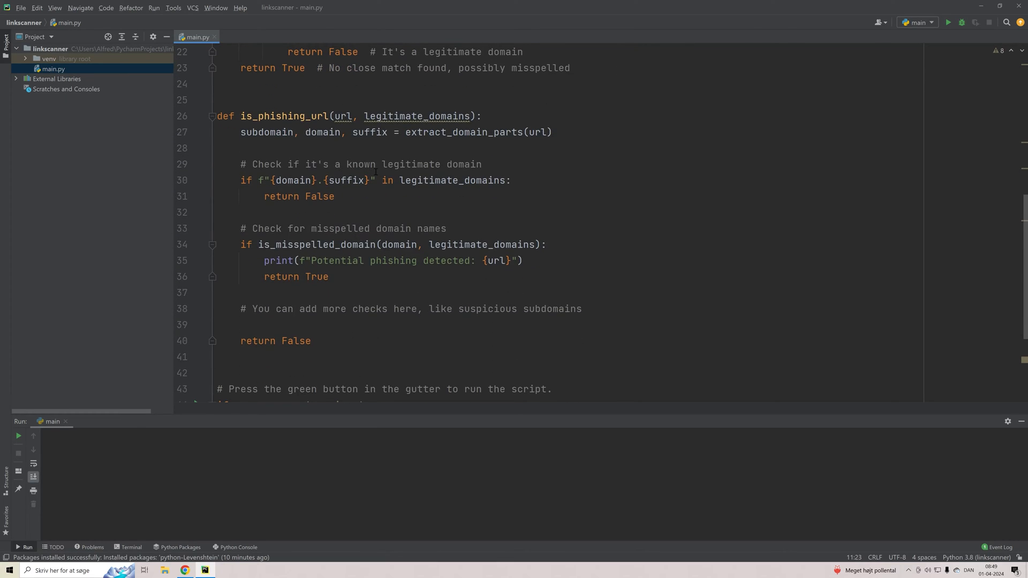
mouse_move(372, 184)
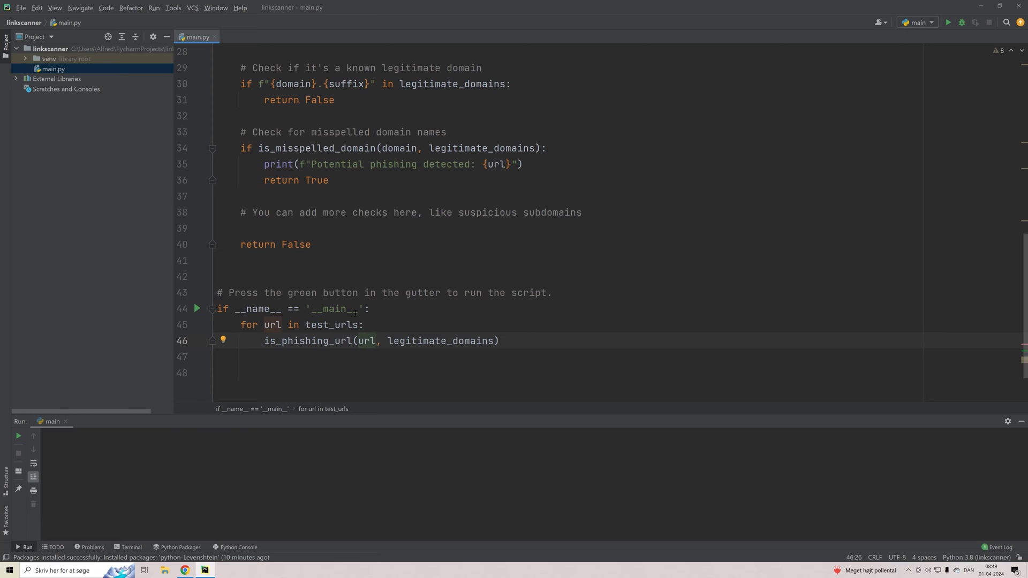
double_click(328, 325)
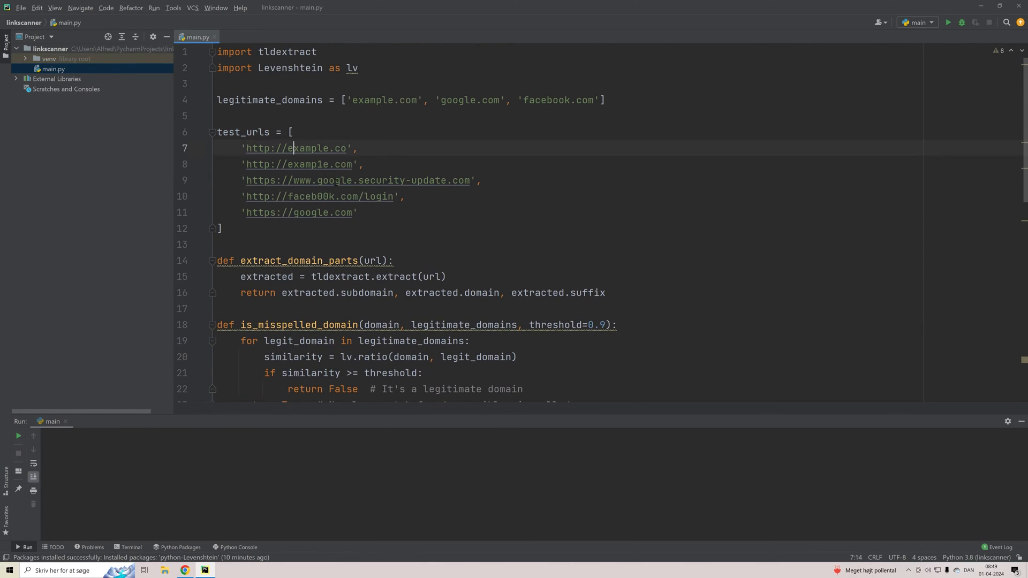
scroll(down, 3)
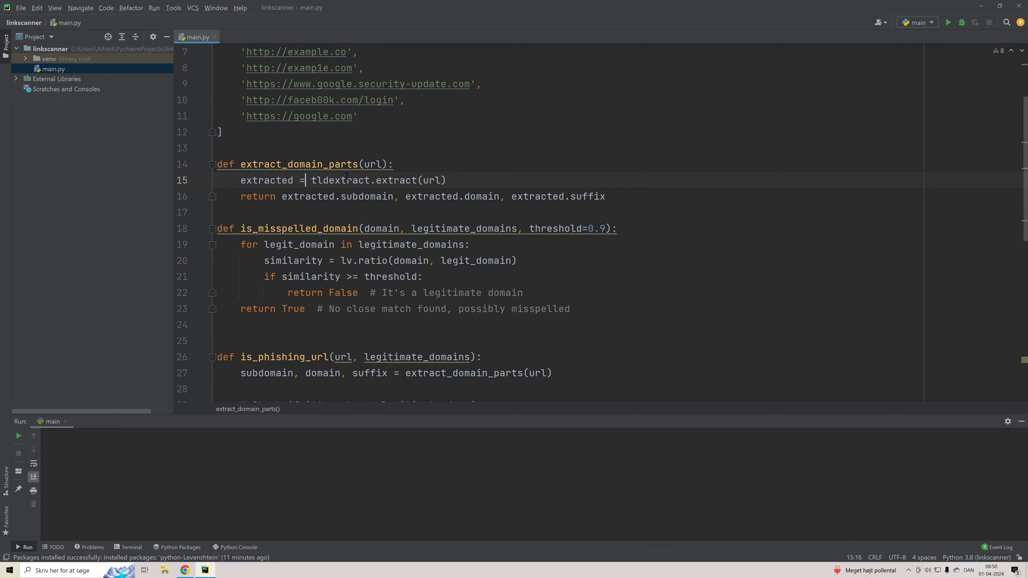
mouse_move(339, 180)
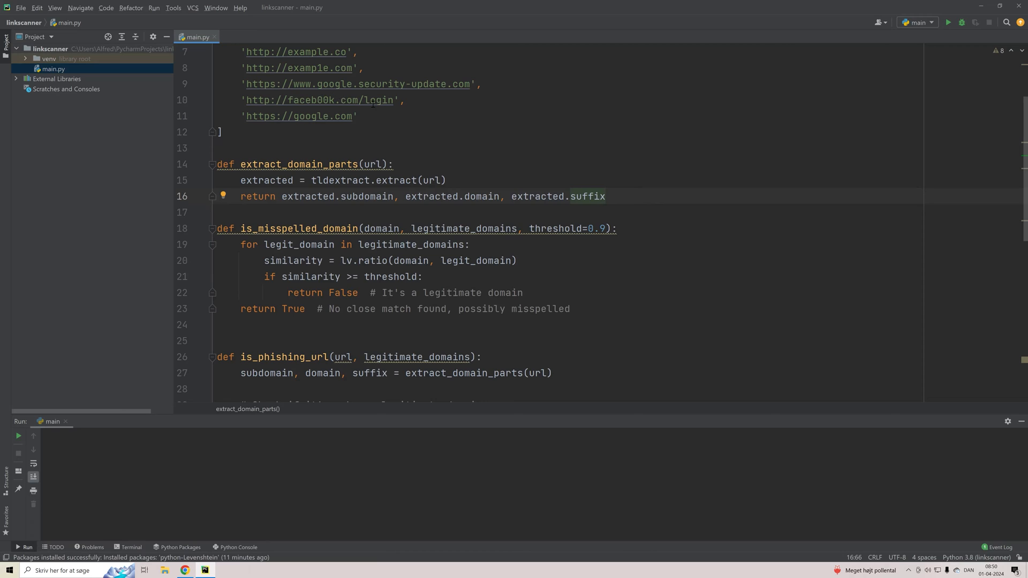
Step: Walk through the scanner function body line by line in the editor
click(482, 196)
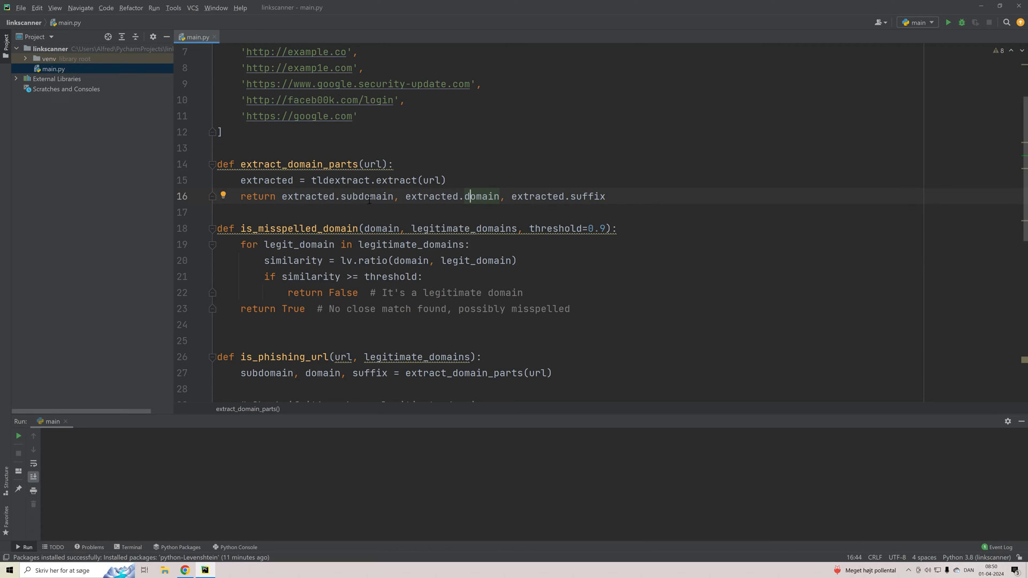
scroll(down, 3)
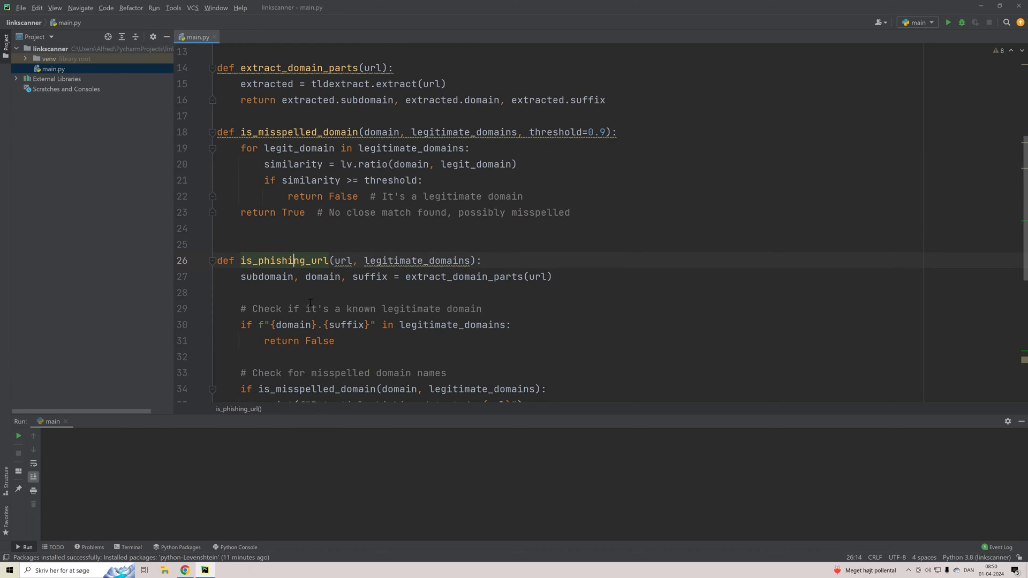
click(306, 308)
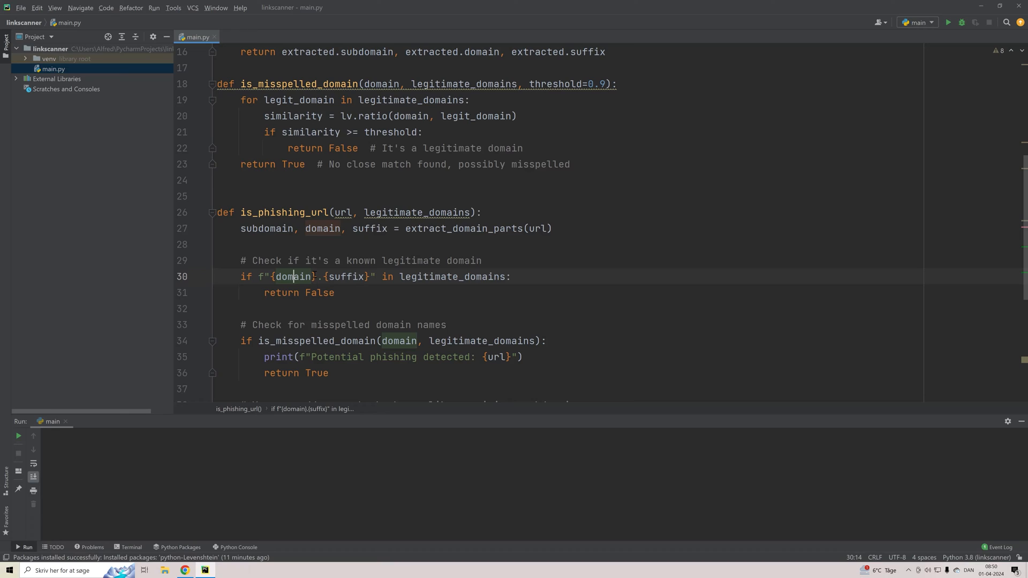
click(370, 300)
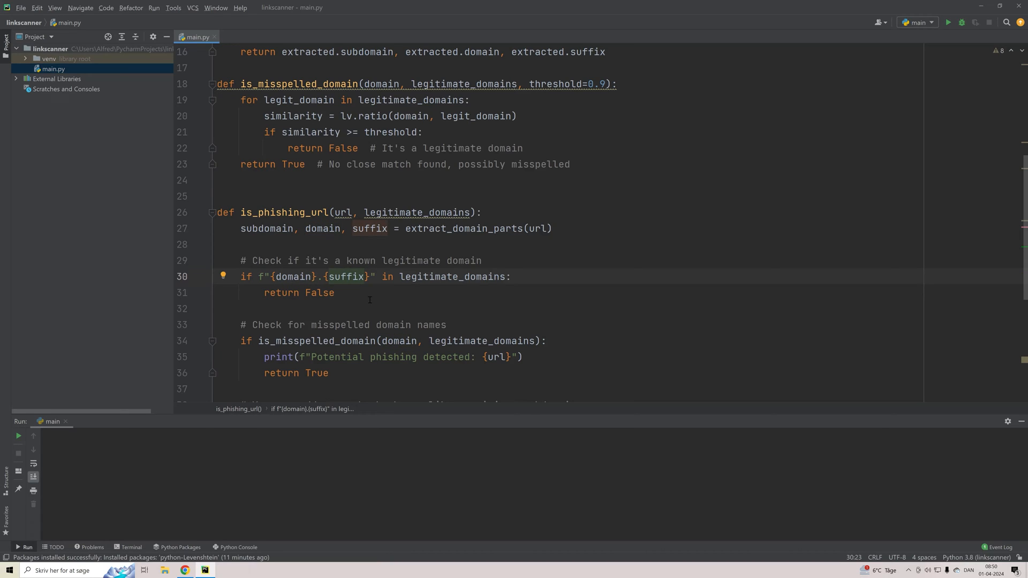
click(440, 276)
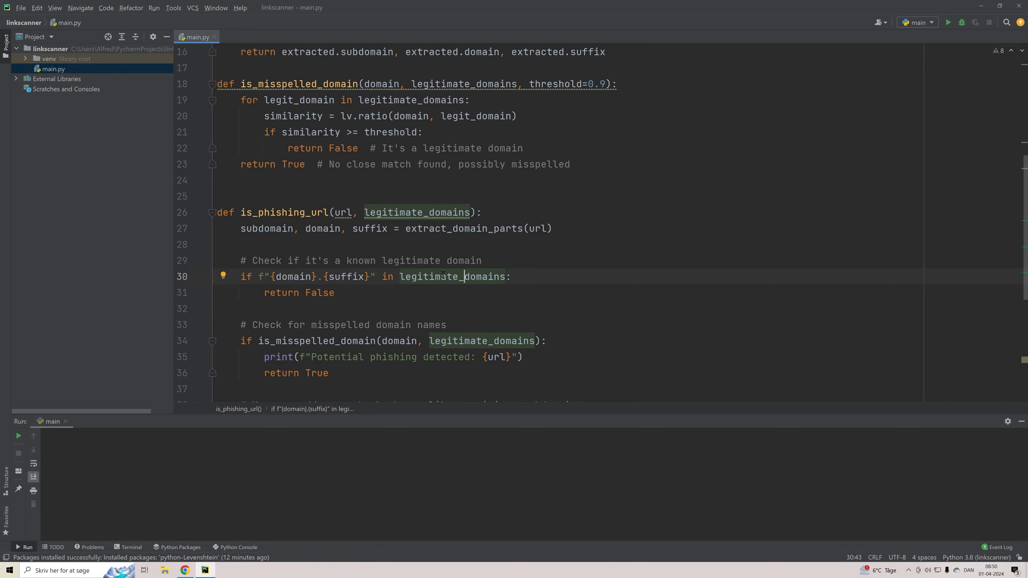
mouse_move(420, 287)
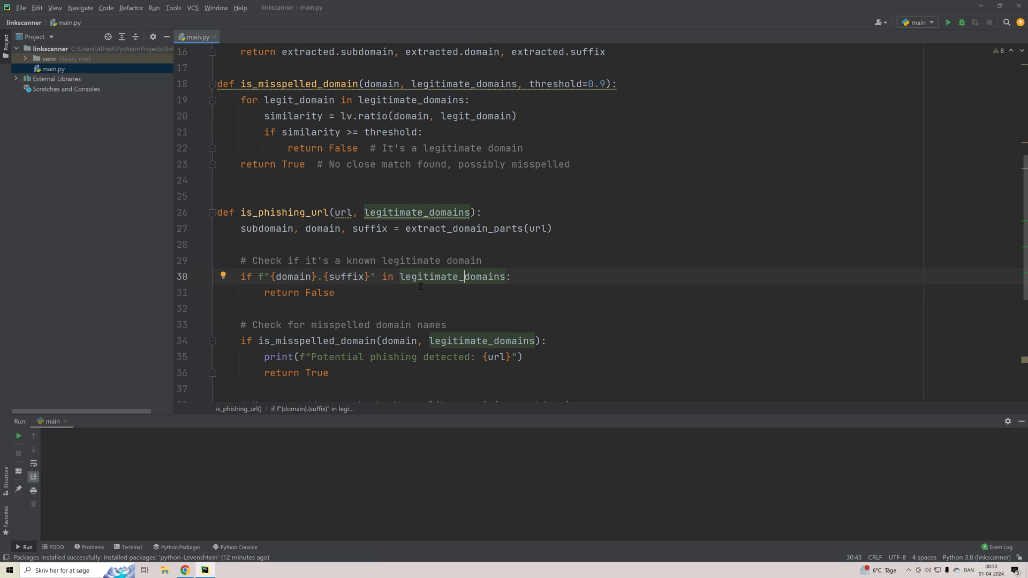
mouse_move(407, 297)
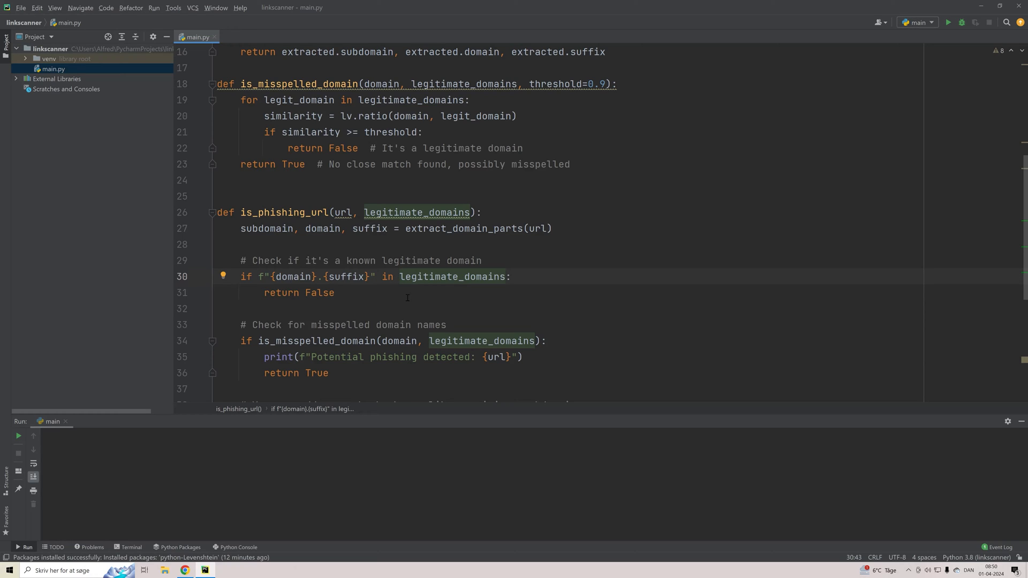
mouse_move(397, 274)
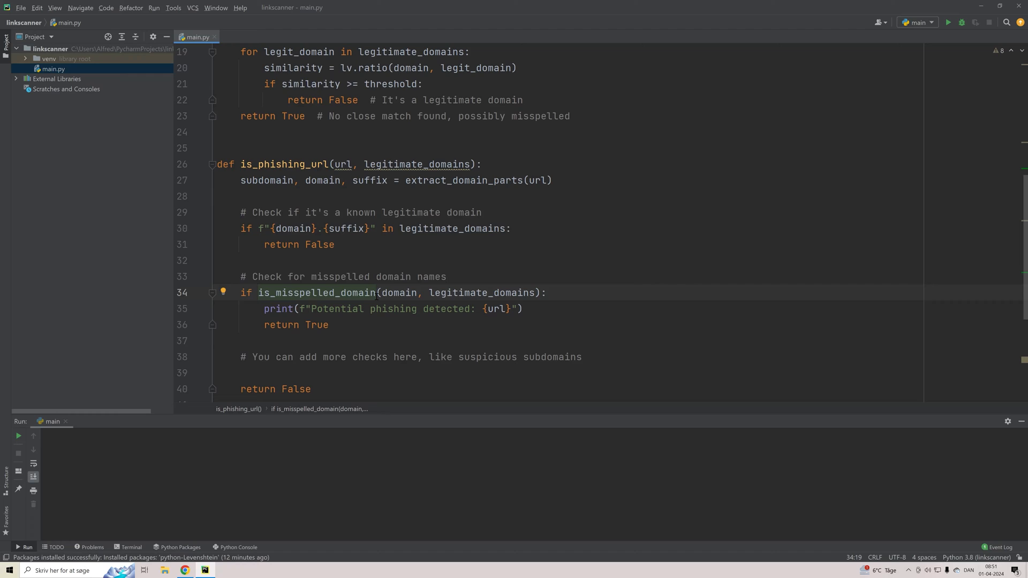
click(398, 293)
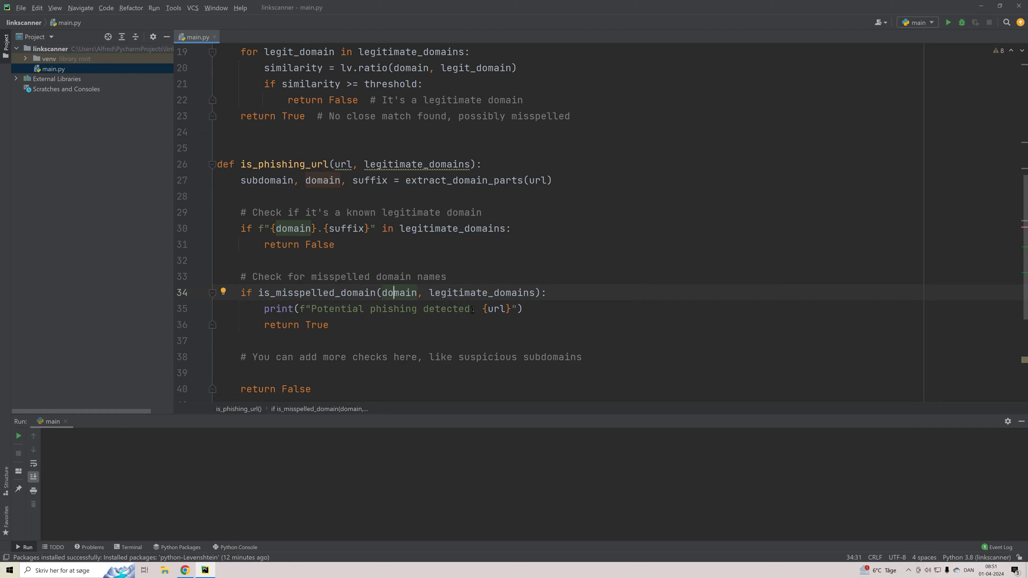
click(489, 292)
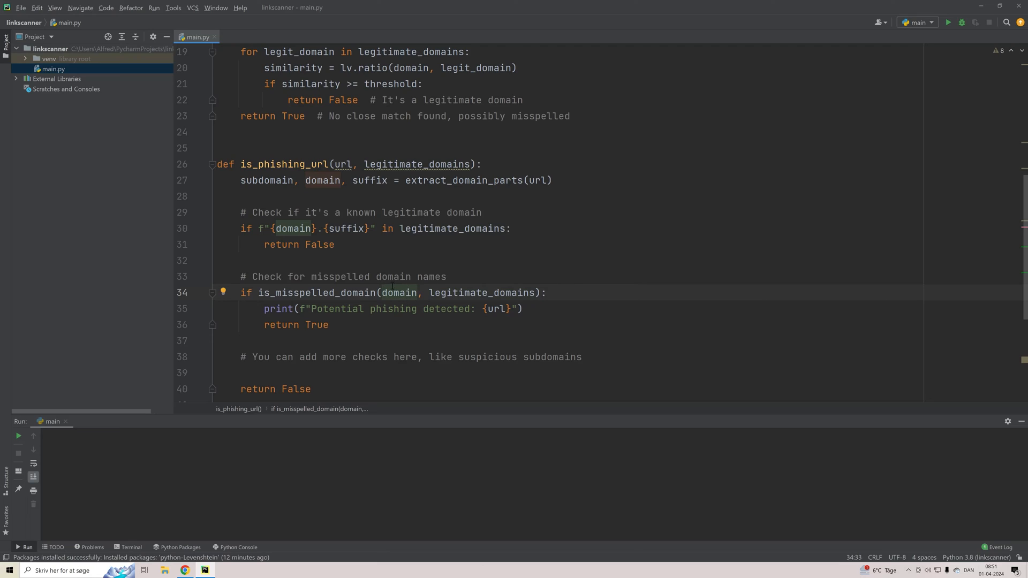
mouse_move(371, 263)
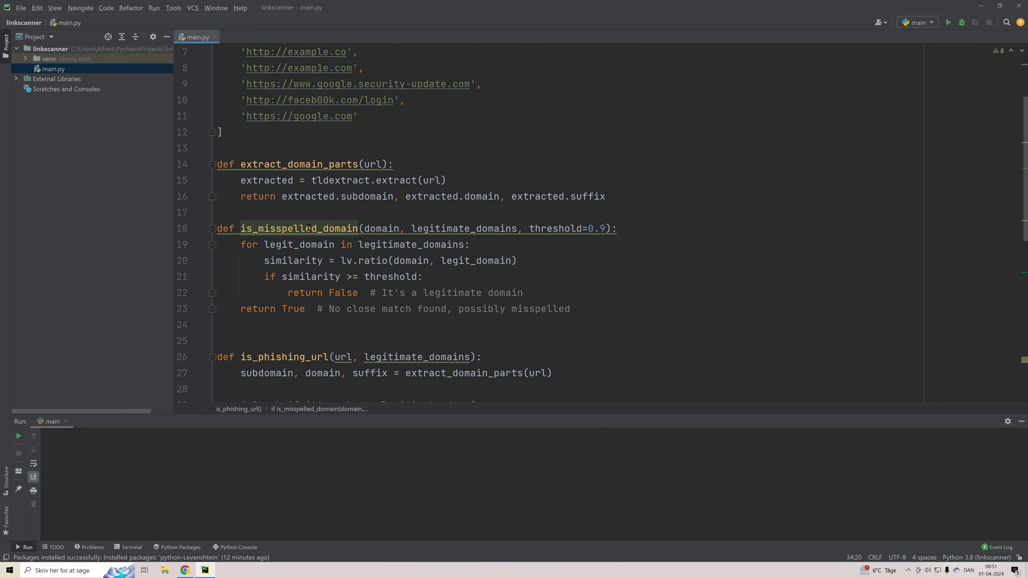
Step: Review the legitimate_domains and threshold parameters (typing 9) and the similarity calculation
click(379, 228)
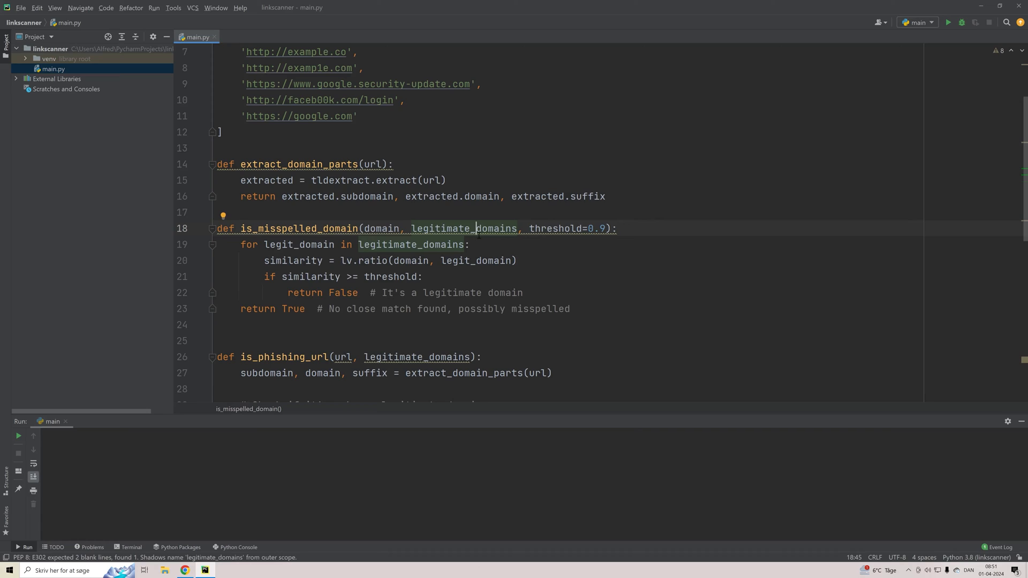
click(557, 228)
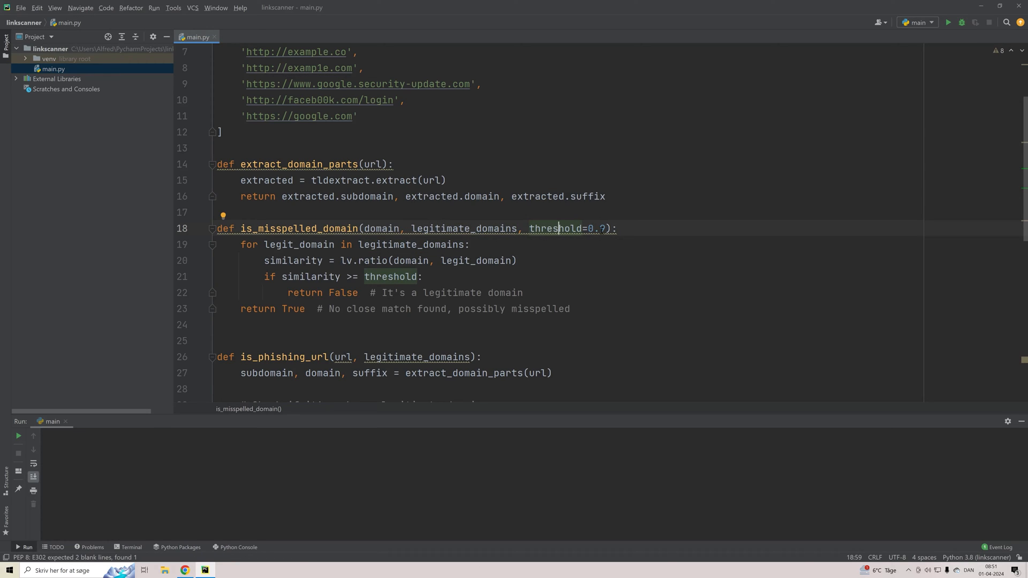
text(9)
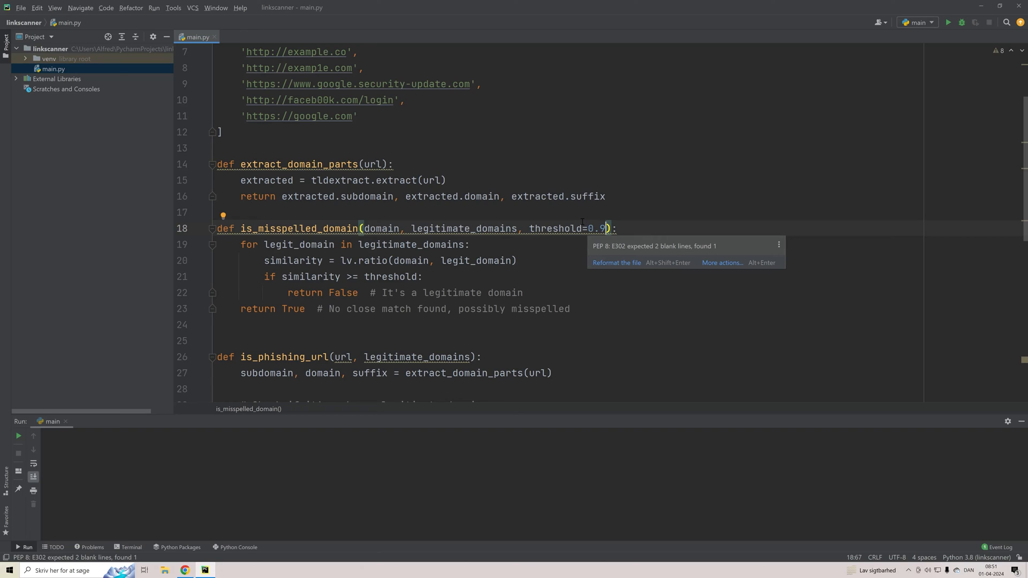
mouse_move(528, 218)
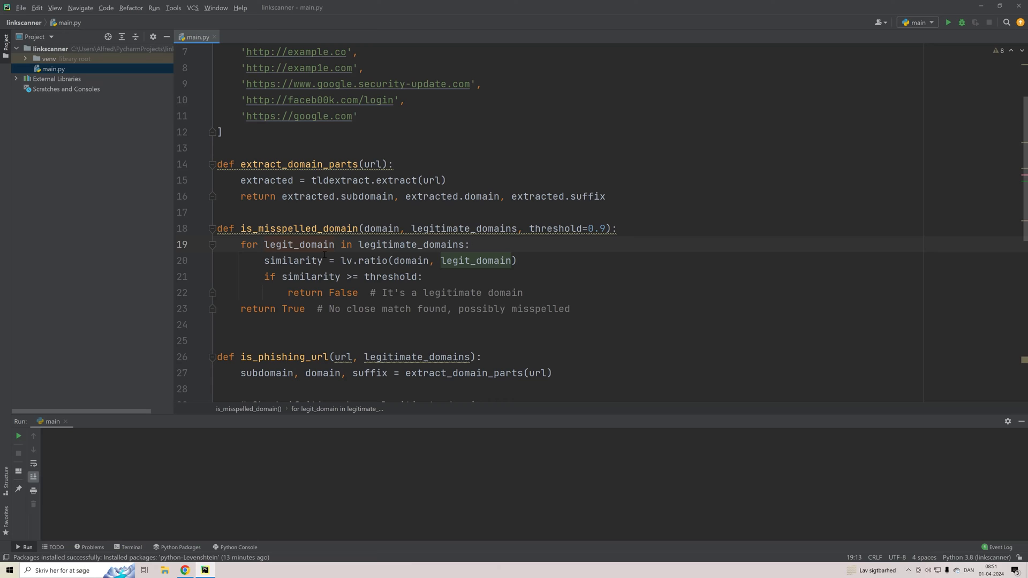
click(411, 244)
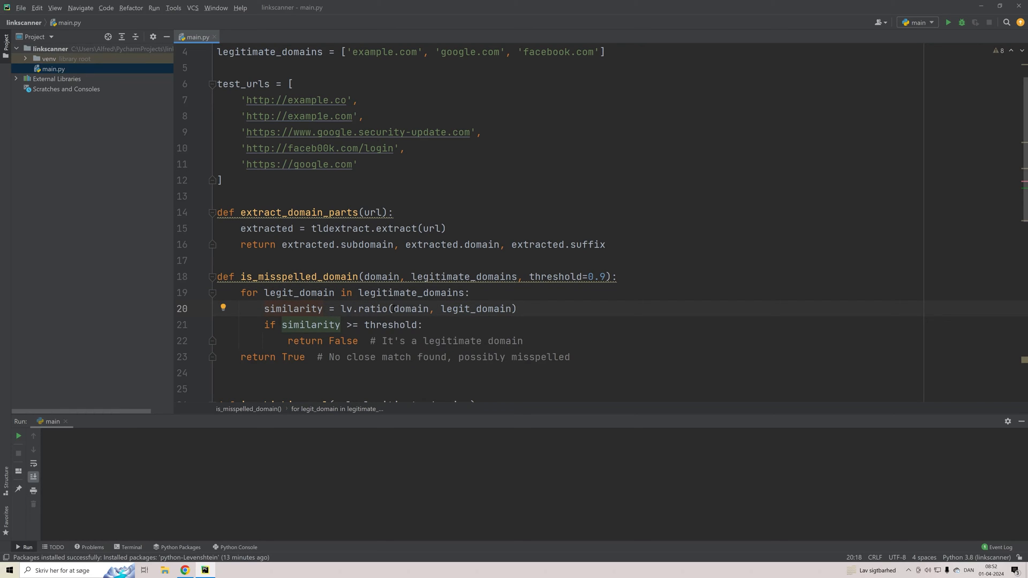
click(464, 309)
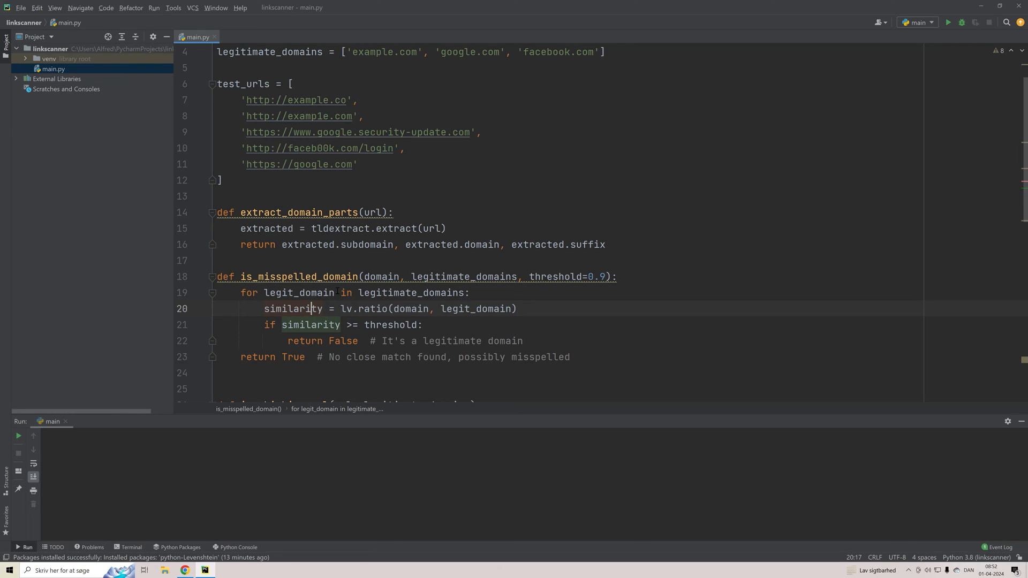
Step: Highlight a code line and the phishing-warning print statement, scrolling toward the test URLs
scroll(down, 3)
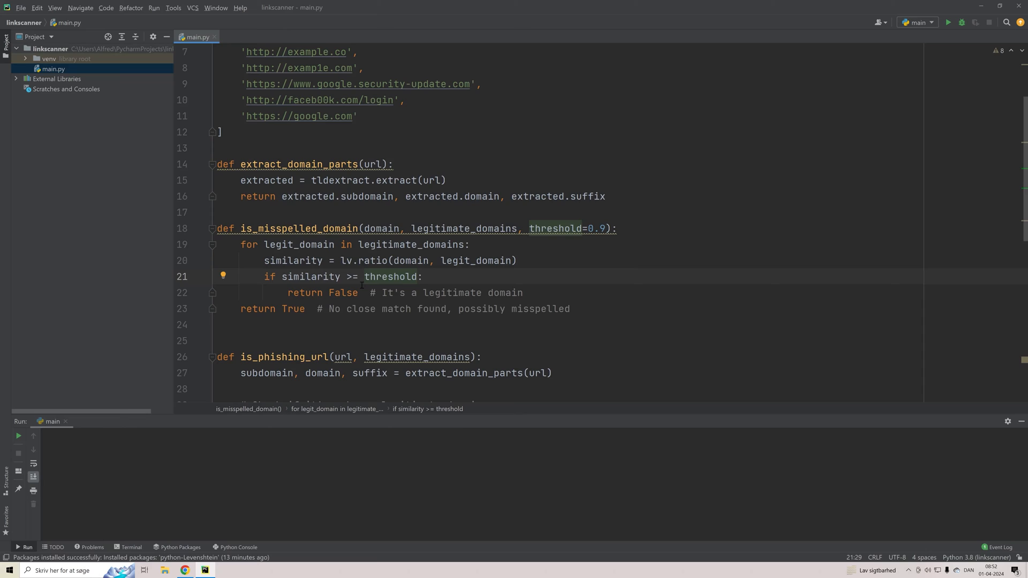
mouse_move(416, 264)
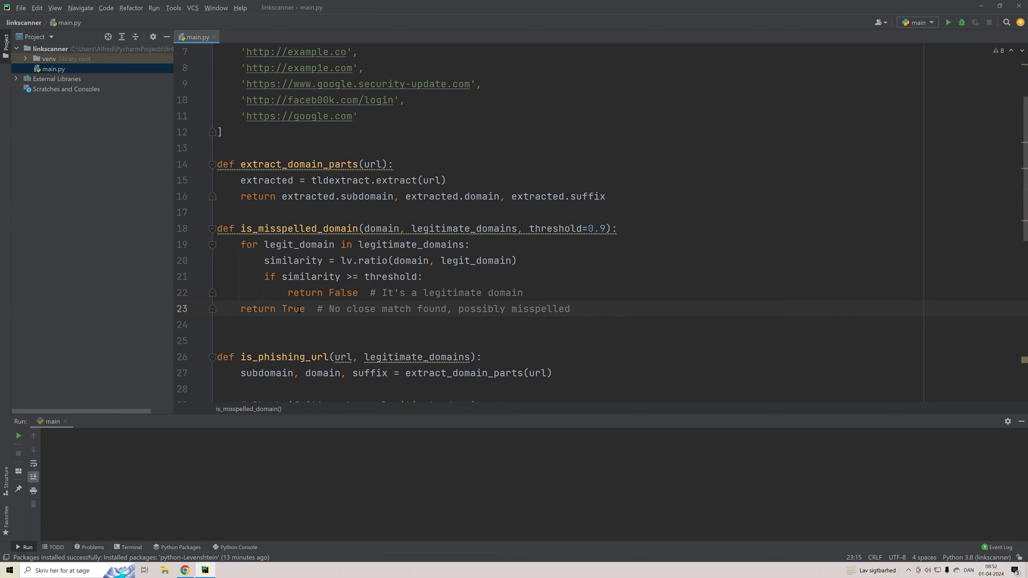
scroll(down, 3)
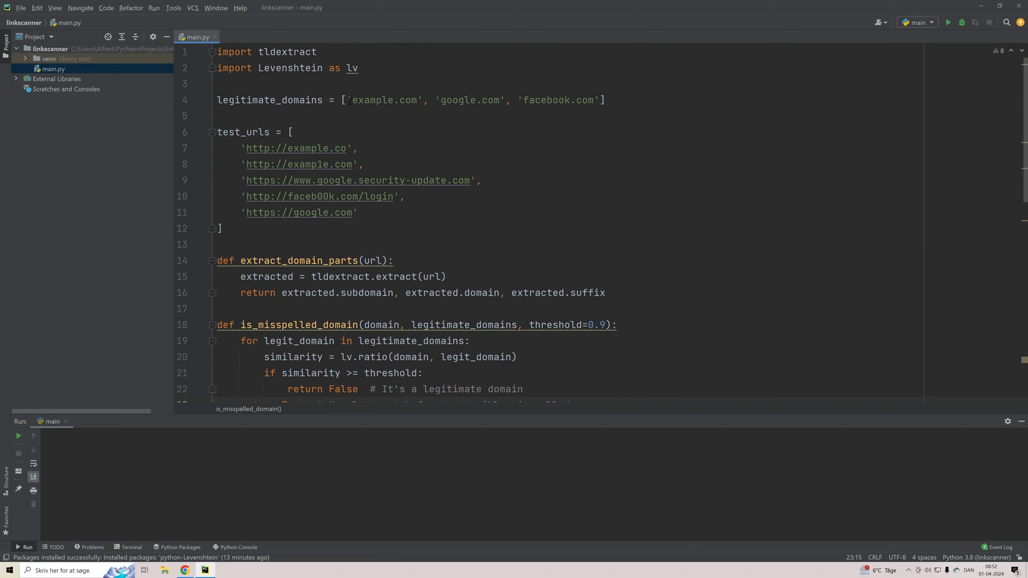
drag(352, 99, 594, 99)
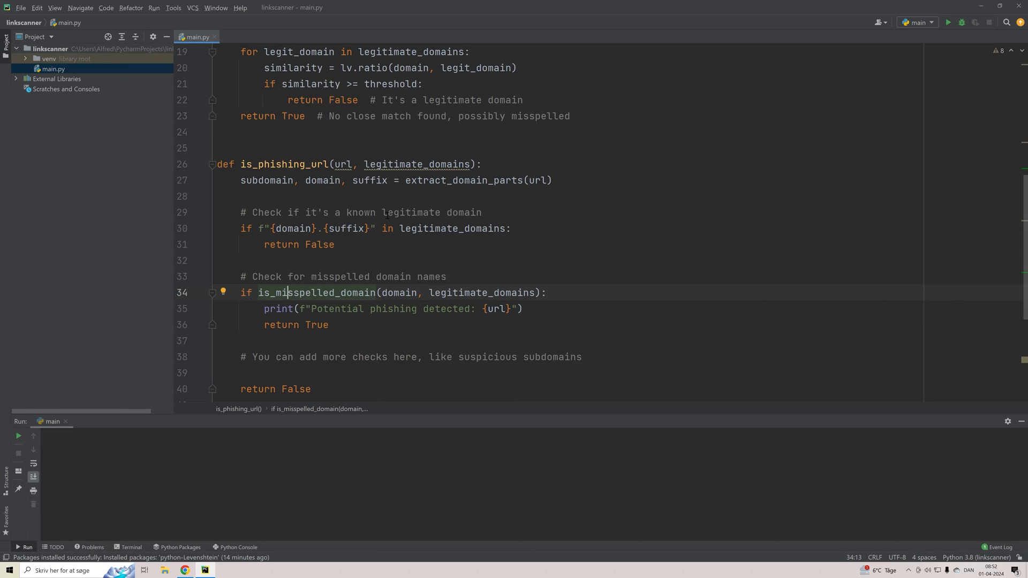
mouse_move(355, 312)
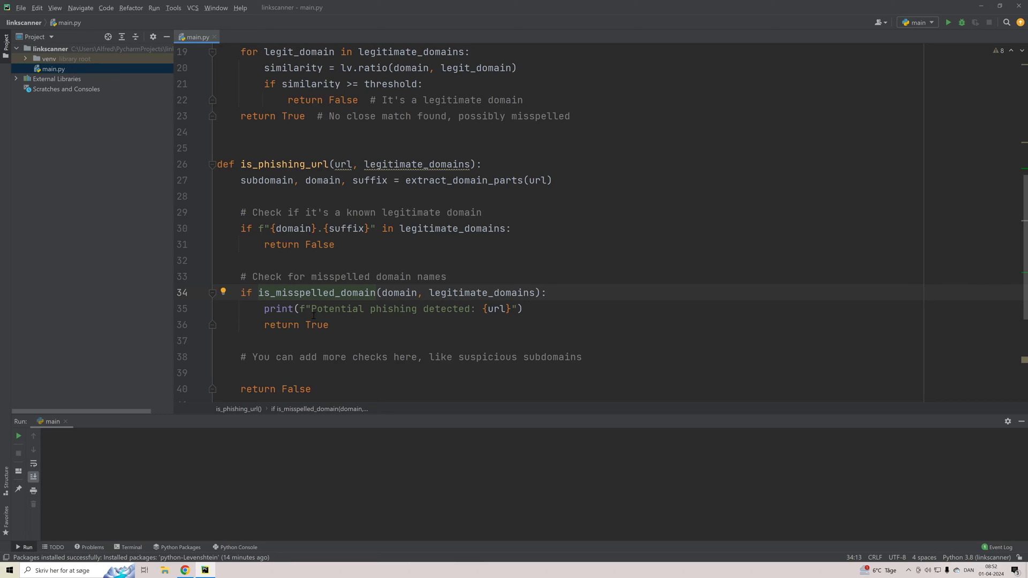
click(314, 308)
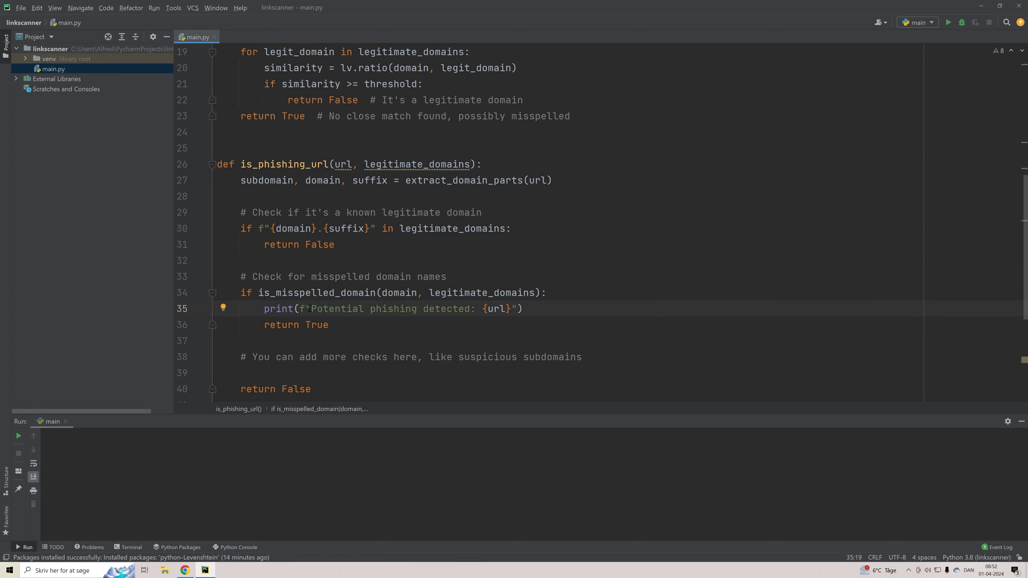
drag(311, 308, 474, 309)
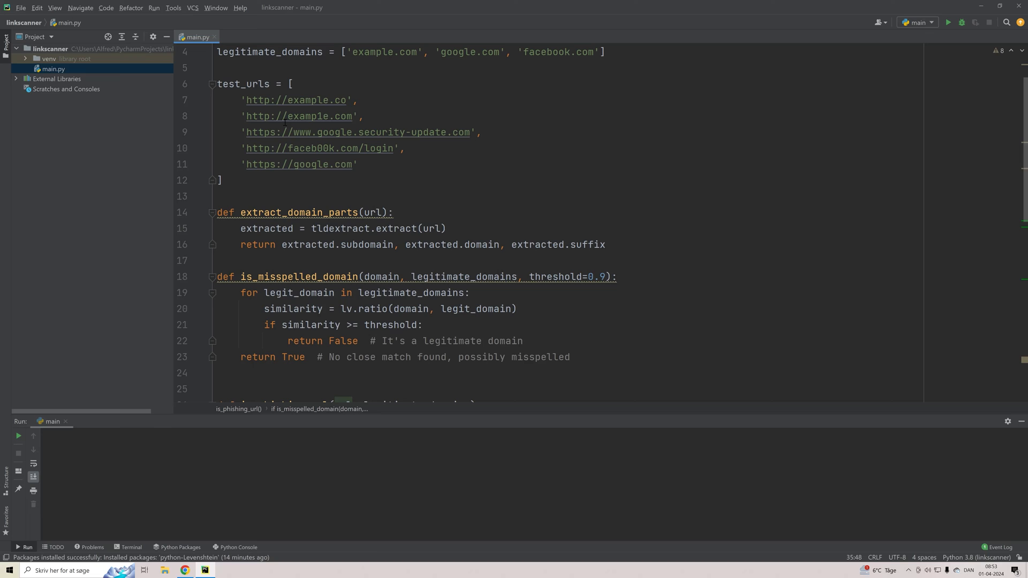
scroll(down, 3)
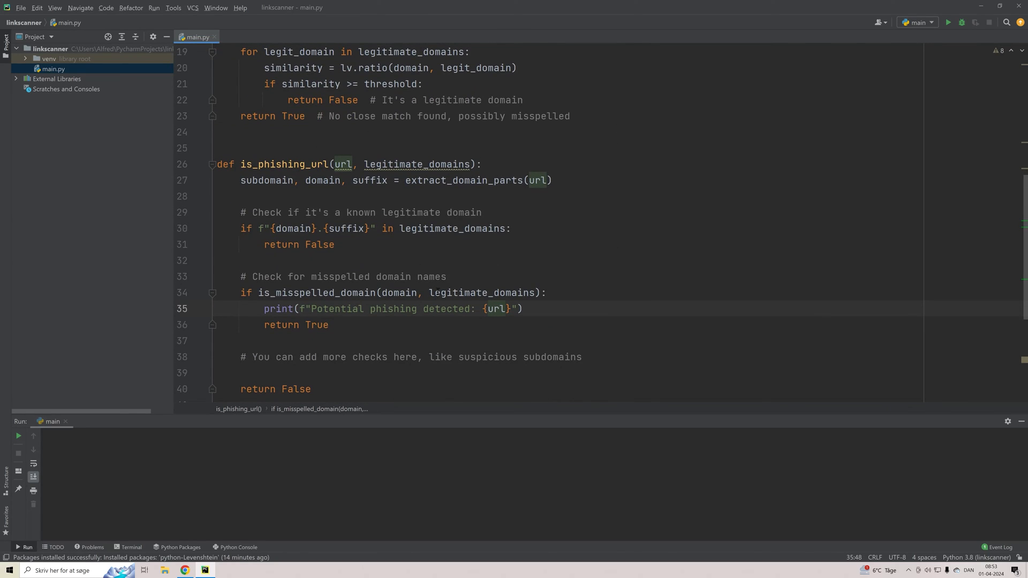
mouse_move(358, 319)
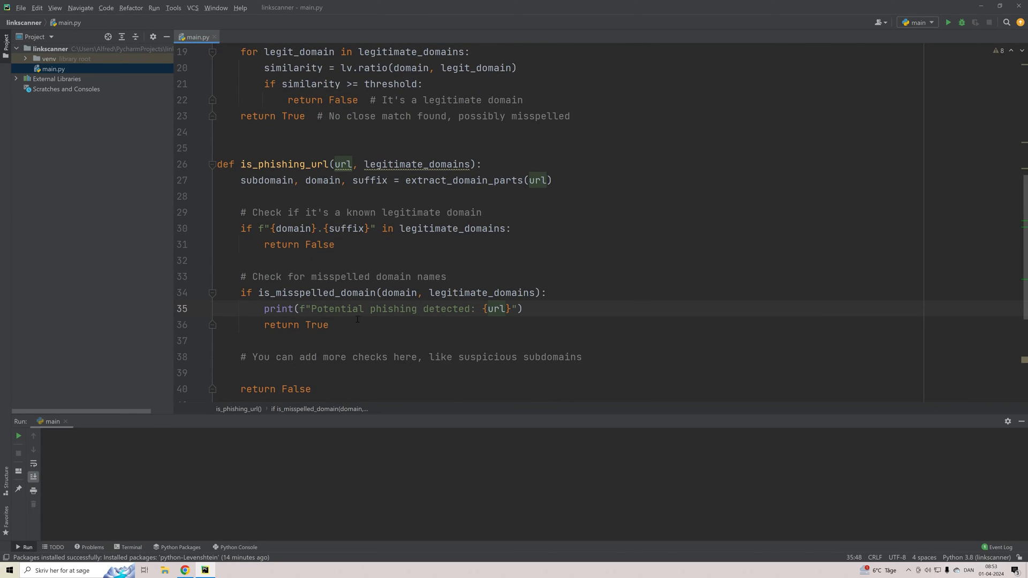
scroll(down, 3)
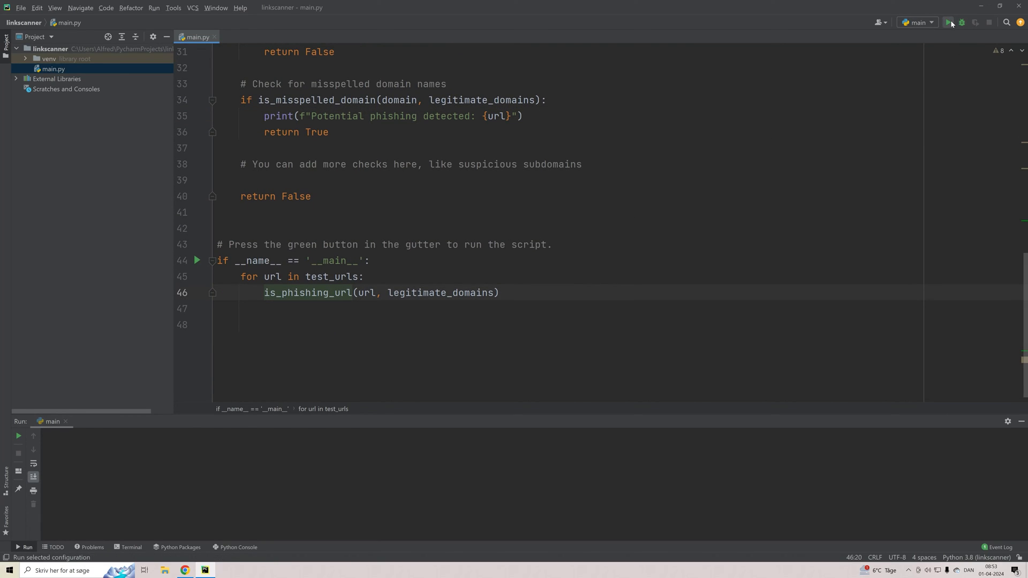
Step: Run main.py, then select the google.com test URL and the legitimate domains list
click(948, 23)
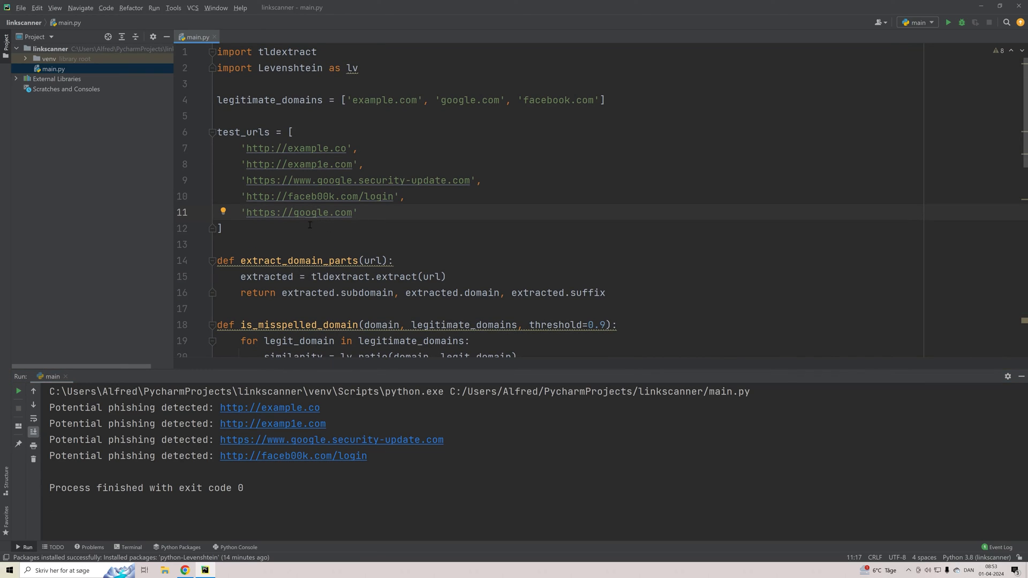
double_click(298, 212)
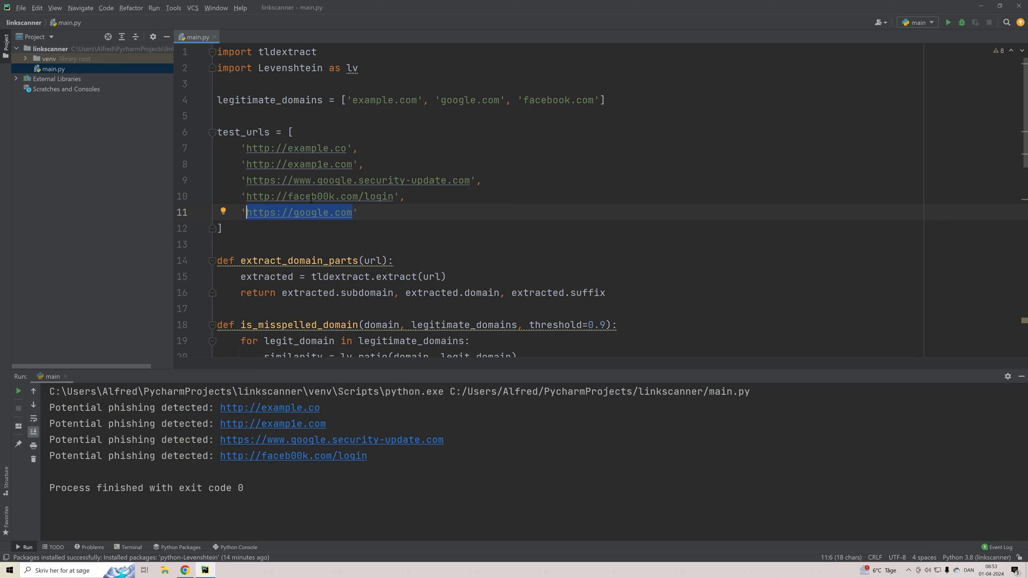
click(470, 99)
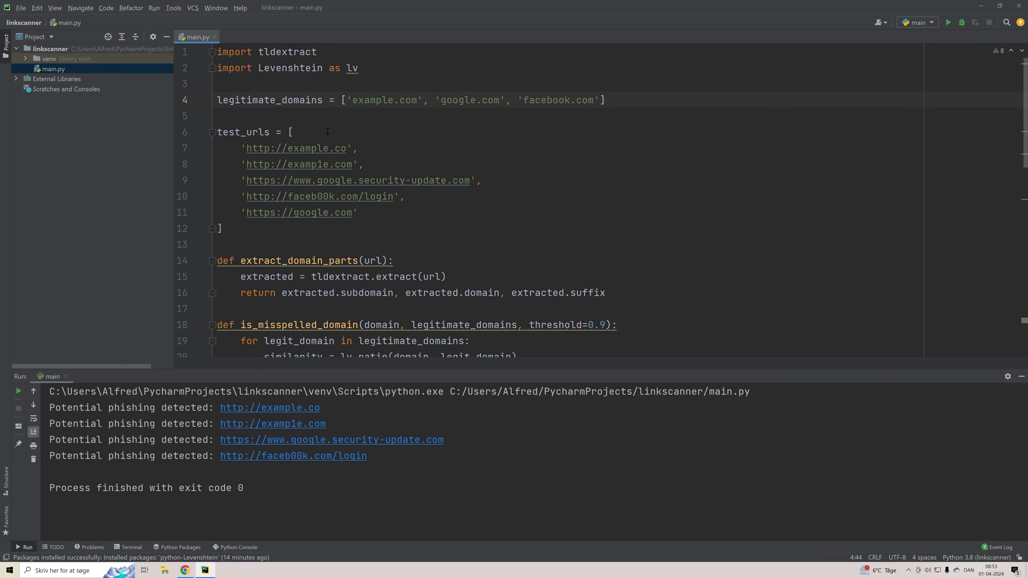
Step: Point at the google.com URL and the threshold default, then re-run main.py for the same four warnings
click(320, 147)
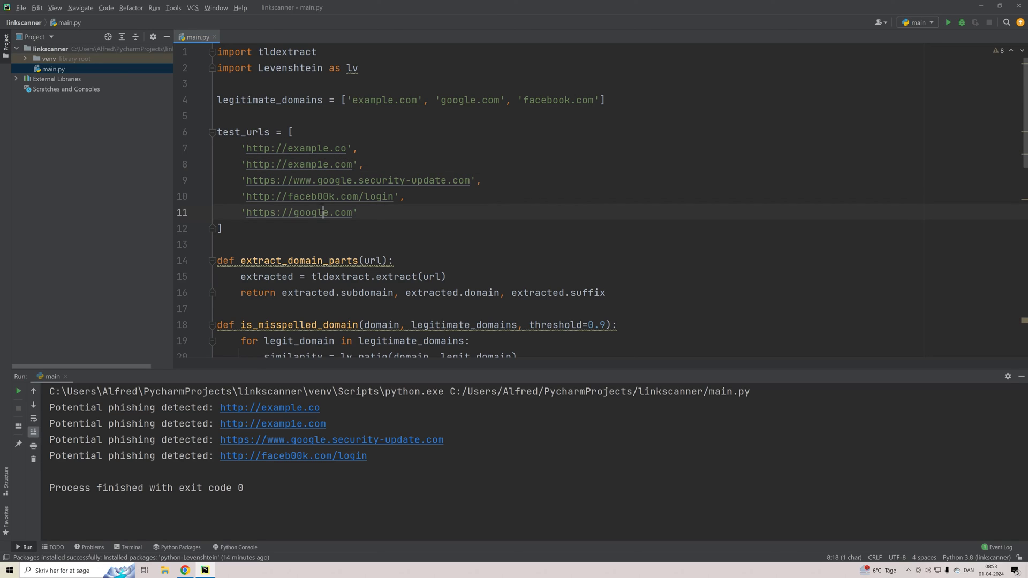
click(358, 180)
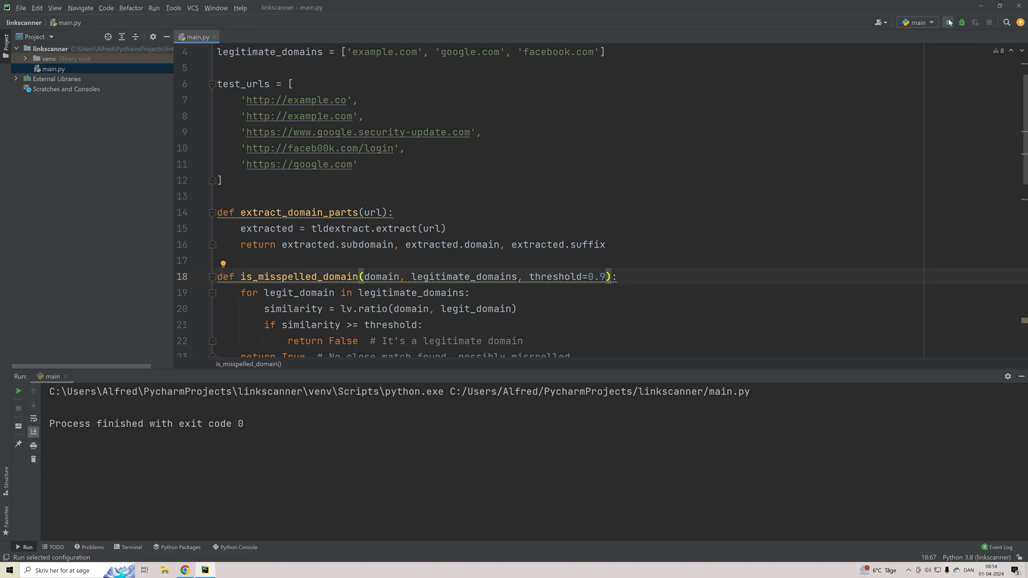
click(947, 22)
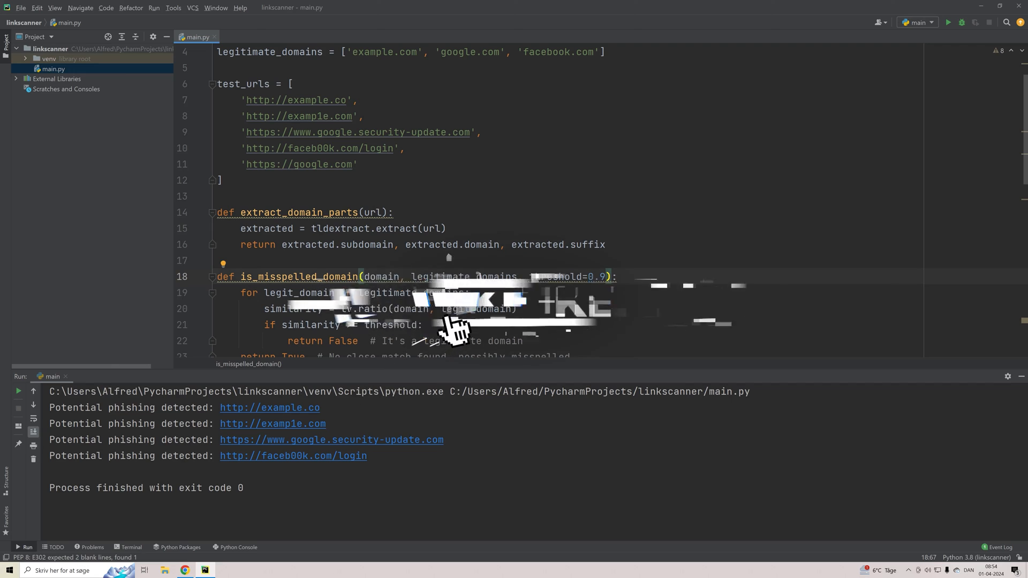